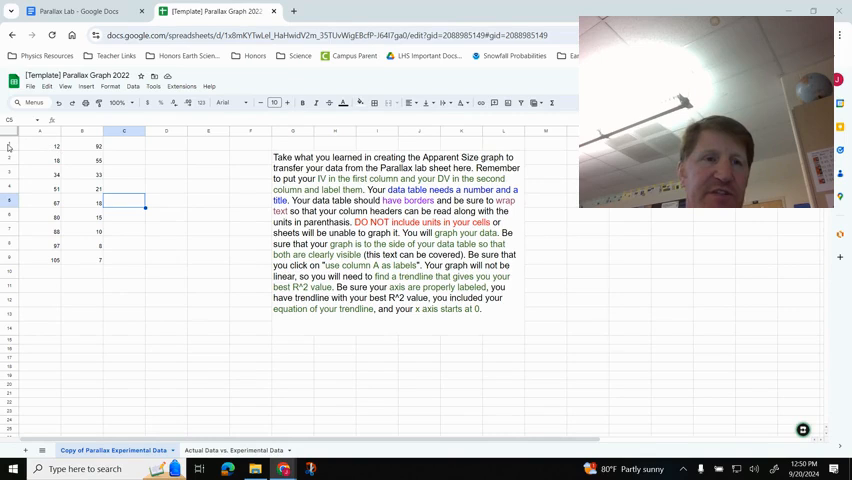
Step: Enter the column headings Distance (cm) and Angle (degrees)
{"action": "left_click", "coordinate": [8, 146]}
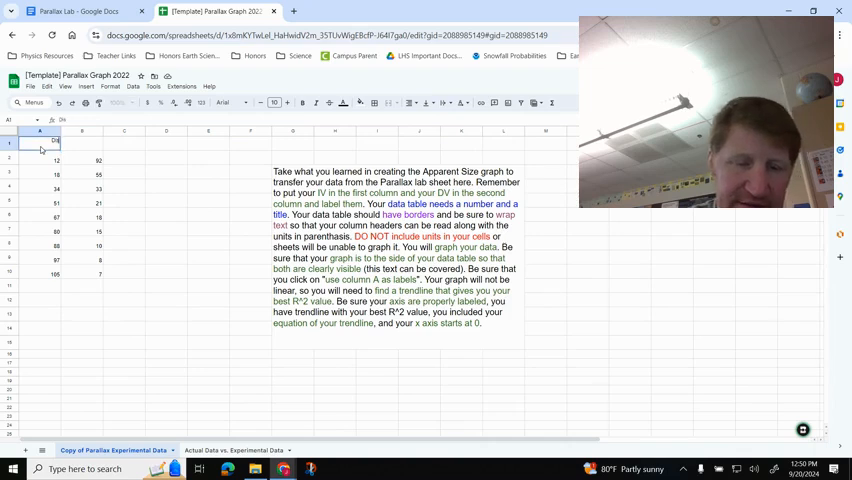
{"action": "type", "text": "Distance (cm"}
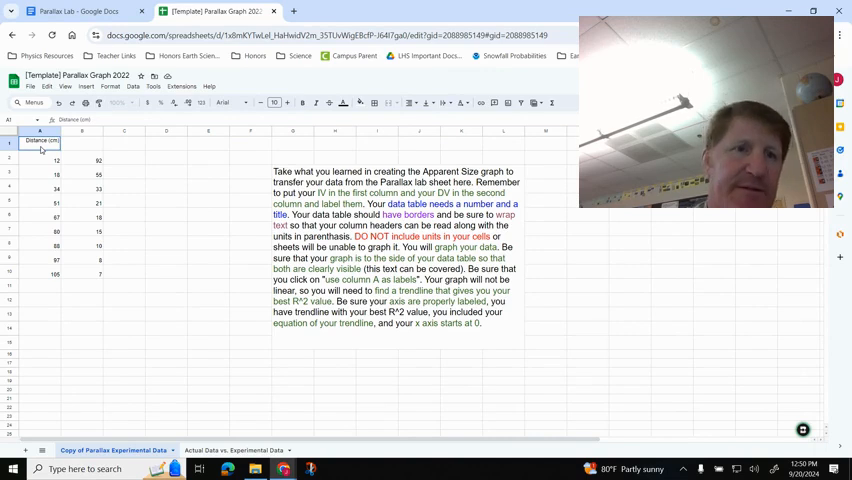
{"action": "left_click", "coordinate": [82, 146]}
{"action": "type", "text": "Angle (degrees"}
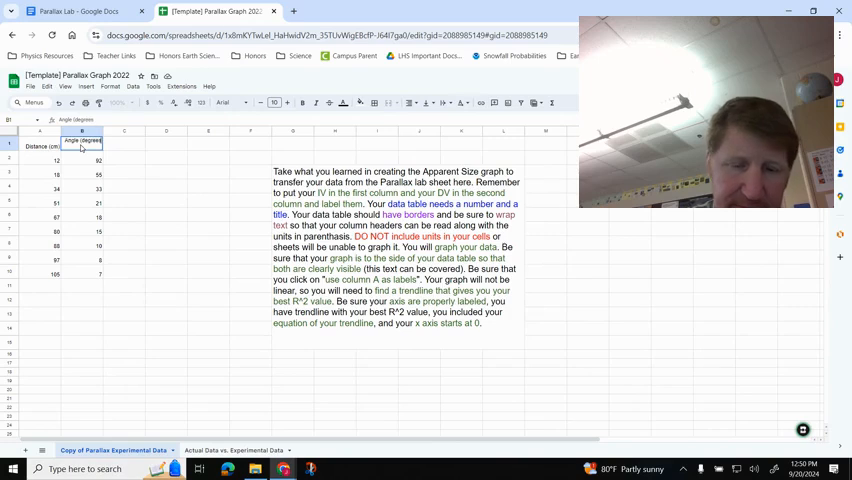
{"action": "left_click", "coordinate": [166, 198]}
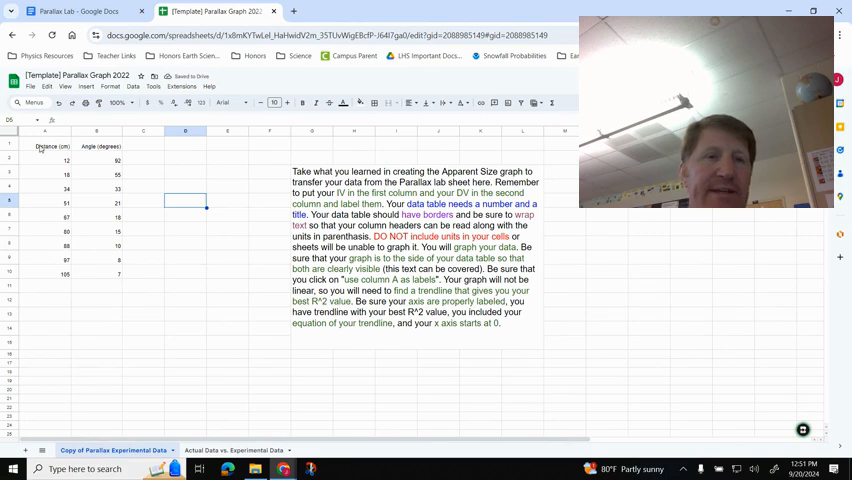
Step: Wrap the heading text inside both column heading cells
{"action": "left_click", "coordinate": [44, 146]}
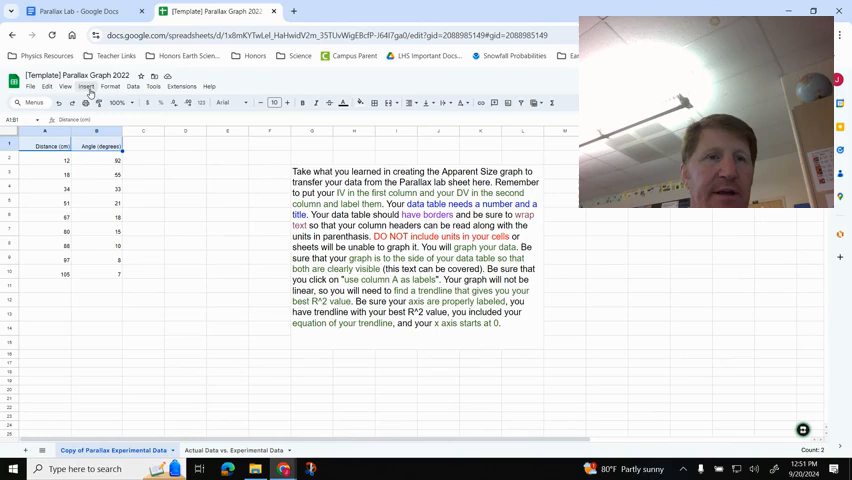
{"action": "left_click", "coordinate": [110, 86]}
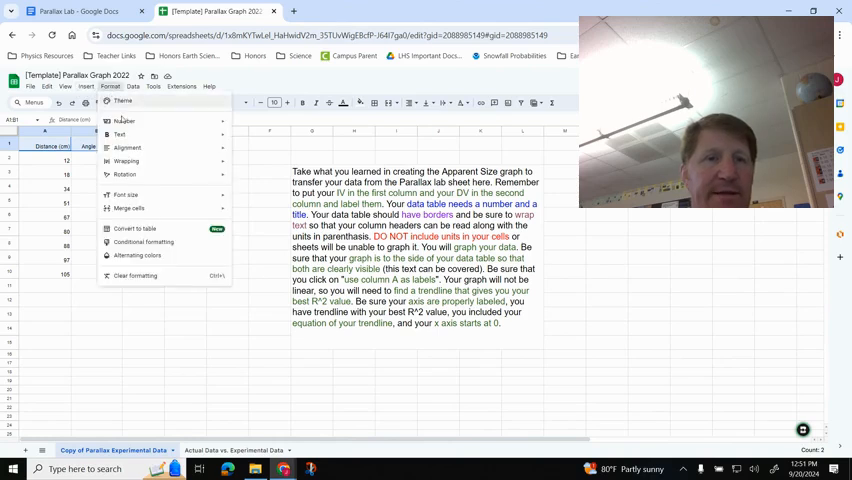
{"action": "left_click", "coordinate": [126, 160]}
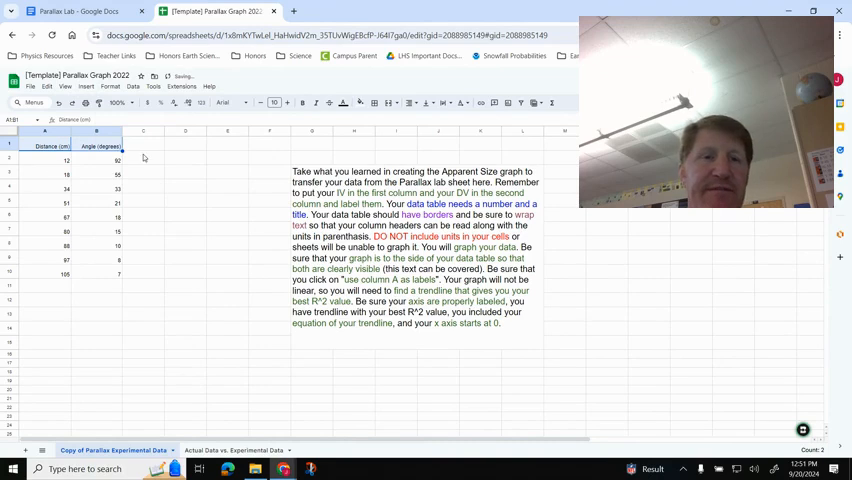
{"action": "left_click", "coordinate": [96, 132]}
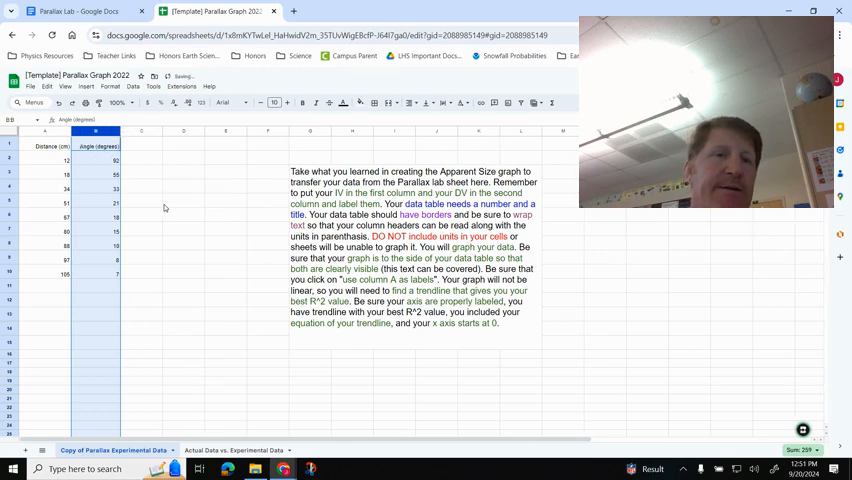
Step: Insert a row above the headings and add the formatted title 'Data Table 1: Distance vs. Parallax Angle'
{"action": "left_click", "coordinate": [184, 200]}
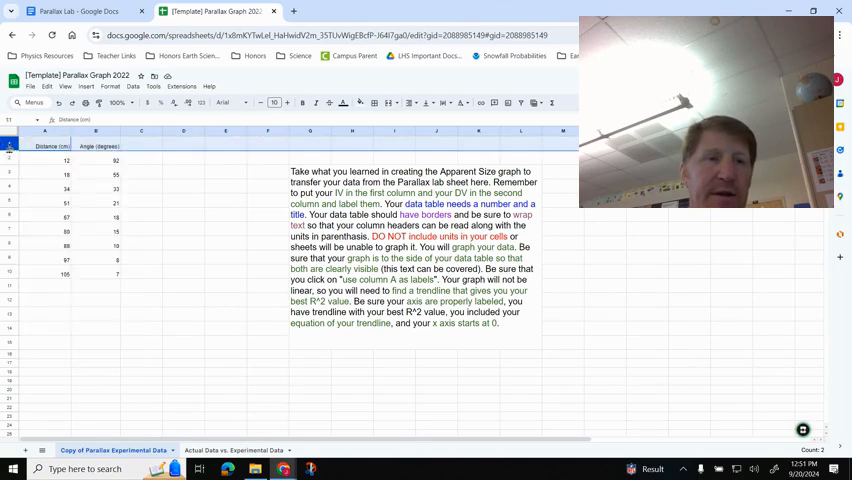
{"action": "right_click", "coordinate": [12, 146]}
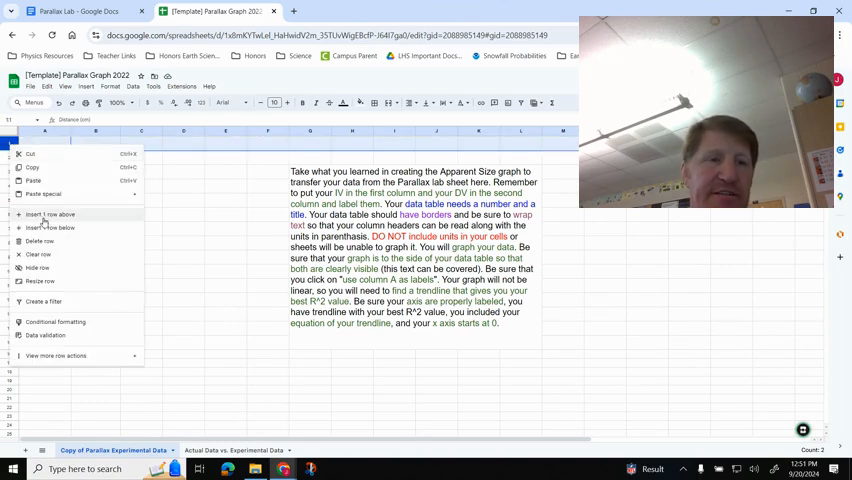
{"action": "left_click", "coordinate": [48, 214]}
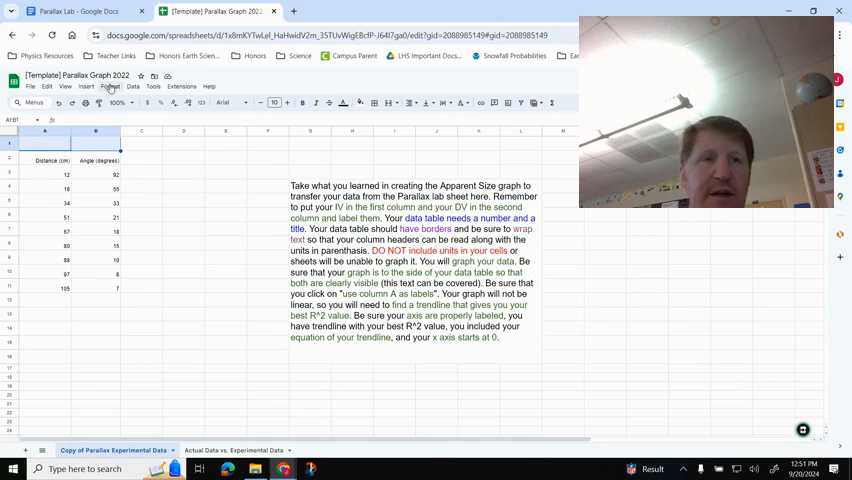
{"action": "left_click", "coordinate": [110, 86]}
{"action": "type", "text": "Data Table 1: Distance vs. Parallax Angle"}
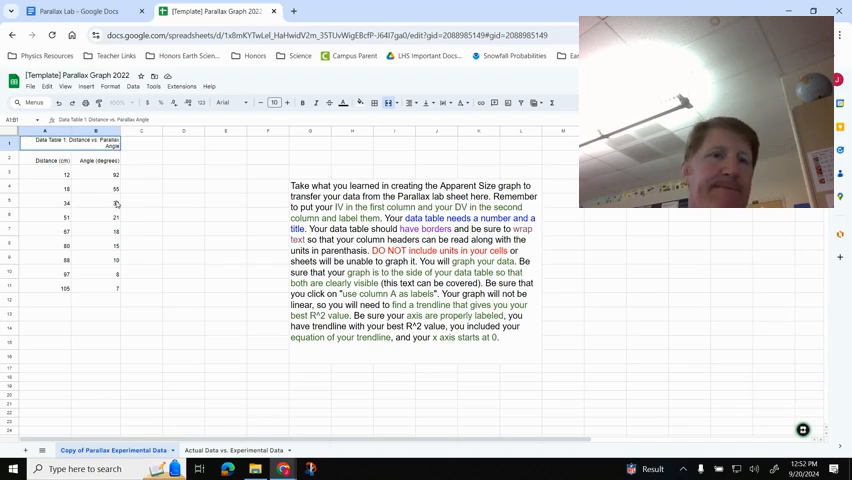
{"action": "left_click", "coordinate": [140, 202]}
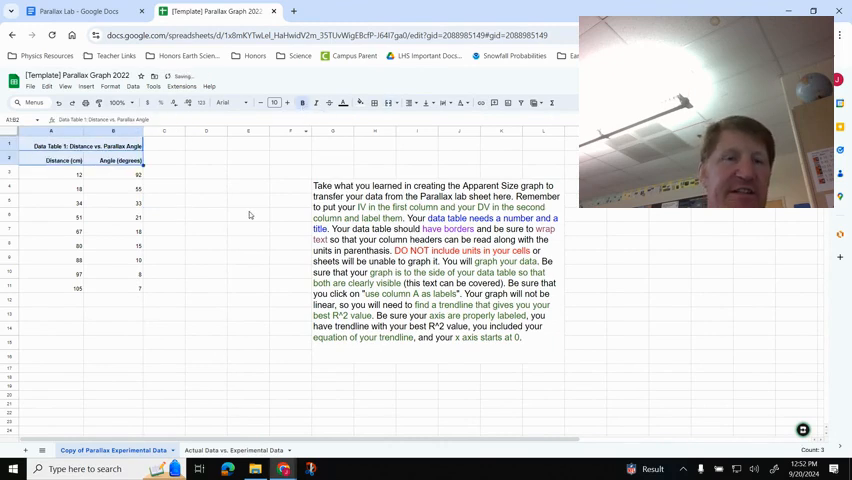
Step: Apply all borders to the whole distance and angle data table, title included
{"action": "left_click", "coordinate": [248, 216]}
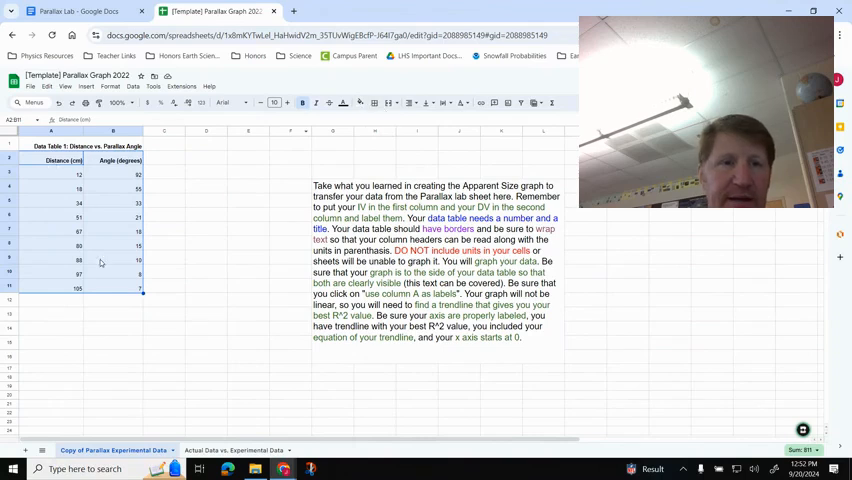
{"action": "left_click", "coordinate": [374, 102]}
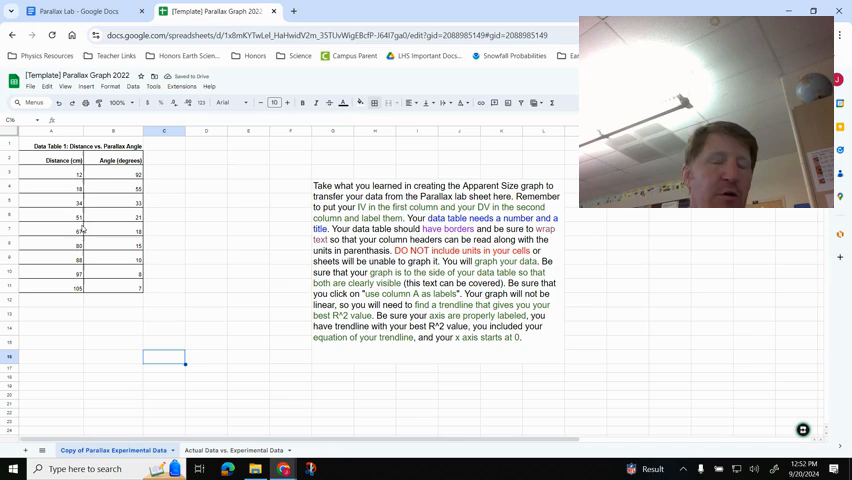
{"action": "mouse_move", "coordinate": [112, 254]}
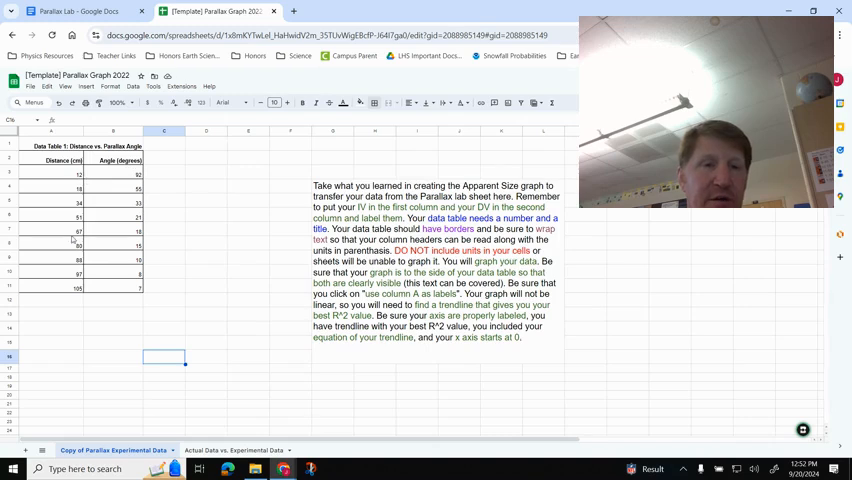
{"action": "mouse_move", "coordinate": [110, 296]}
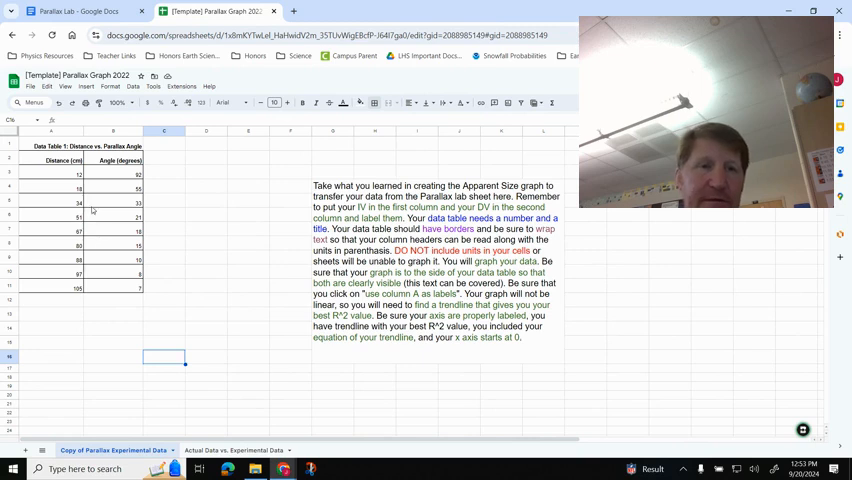
{"action": "left_click", "coordinate": [50, 160]}
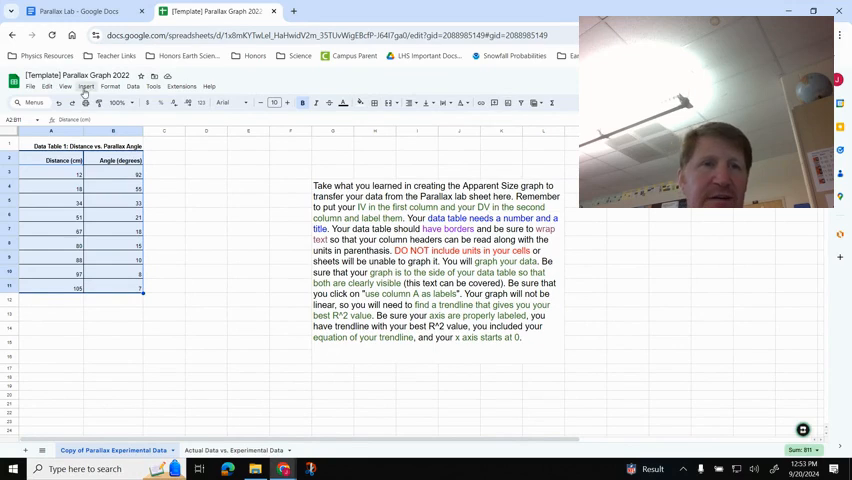
Step: Insert a chart of angle versus distance and make it a scatter chart
{"action": "left_click", "coordinate": [84, 86]}
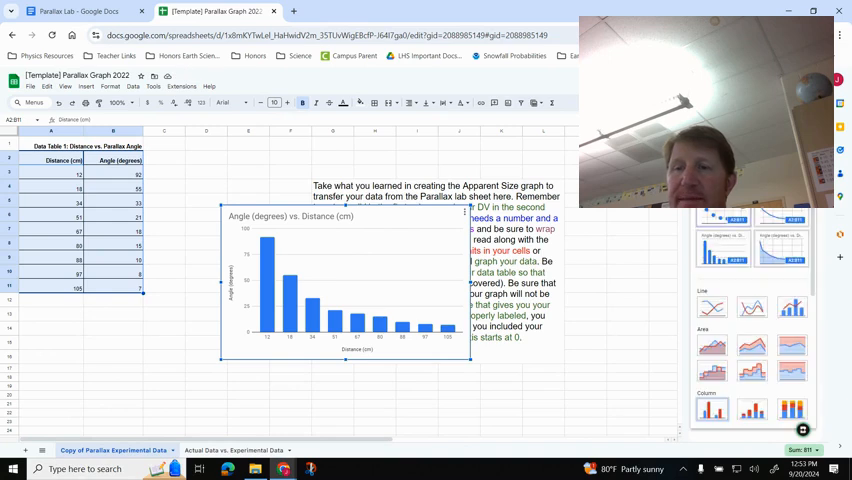
{"action": "scroll", "scroll_direction": "down", "scroll_amount": 3}
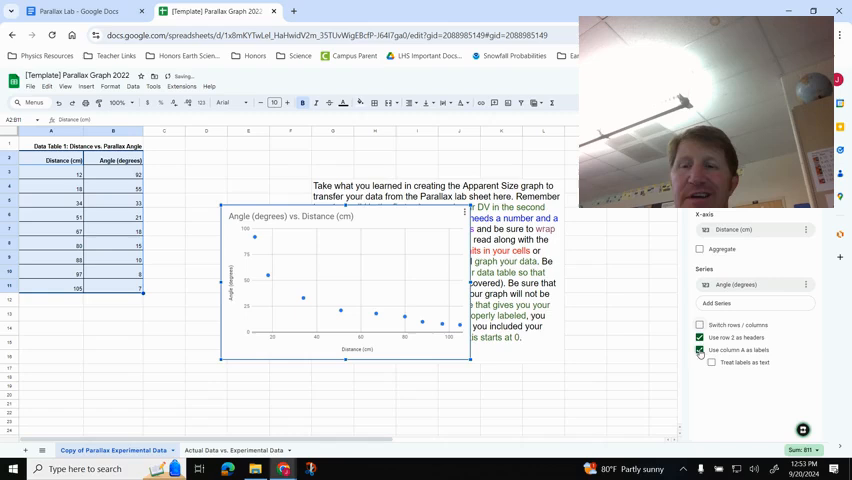
{"action": "left_click", "coordinate": [700, 350]}
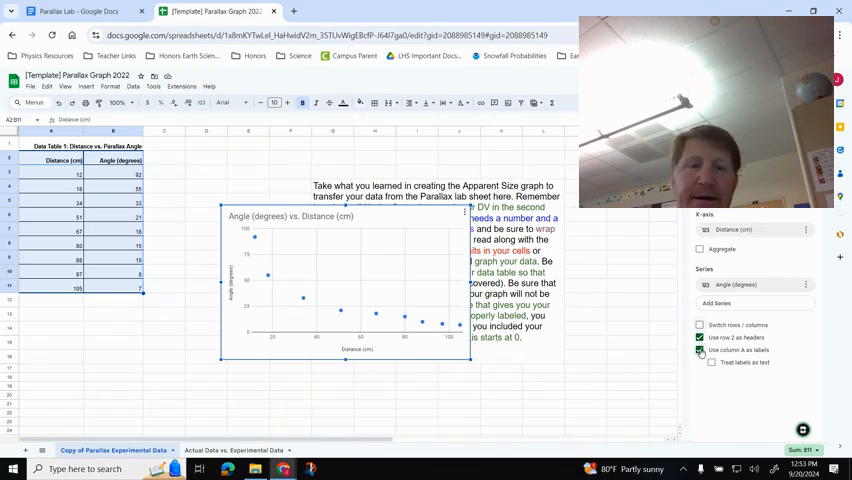
{"action": "left_click", "coordinate": [700, 350]}
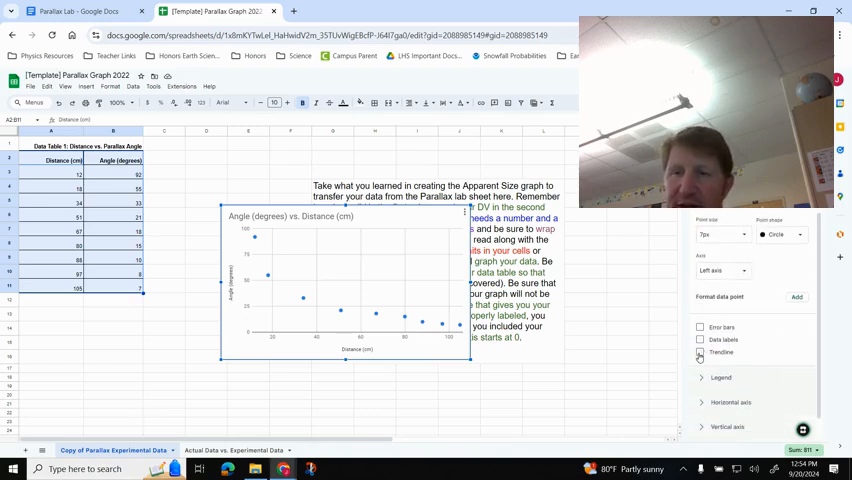
Step: Add a linear trendline to the scatter points with its R² shown in the legend
{"action": "left_click", "coordinate": [700, 352]}
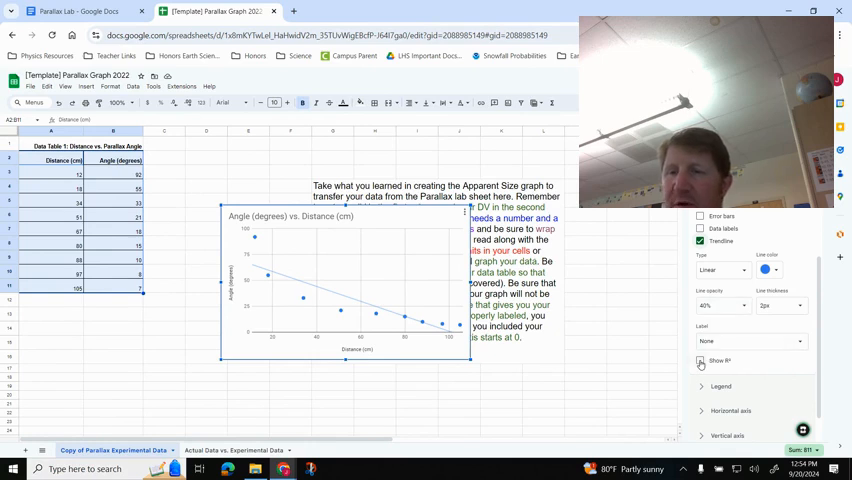
{"action": "left_click", "coordinate": [700, 360]}
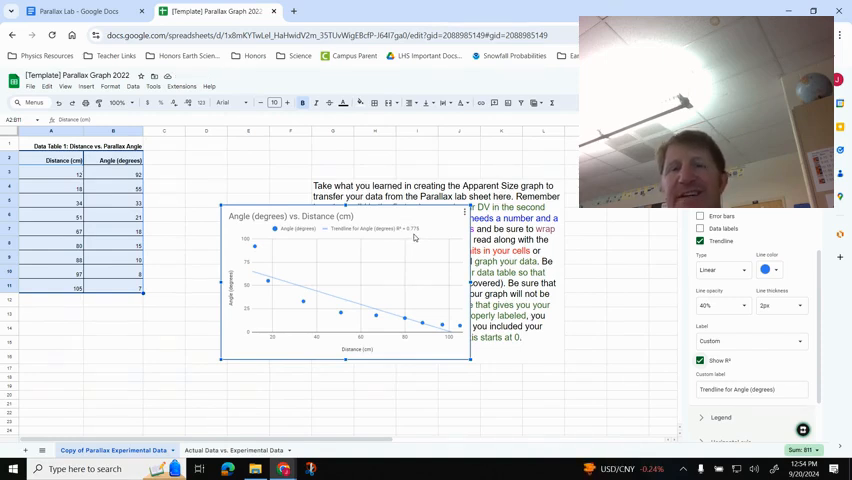
{"action": "mouse_move", "coordinate": [296, 298]}
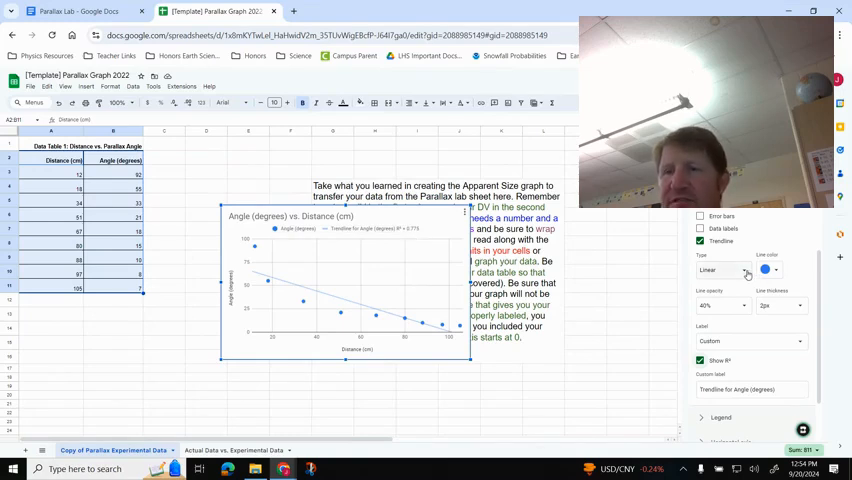
Step: Try exponential, polynomial and logarithmic trendlines, then settle on a power series fit
{"action": "left_click", "coordinate": [736, 272]}
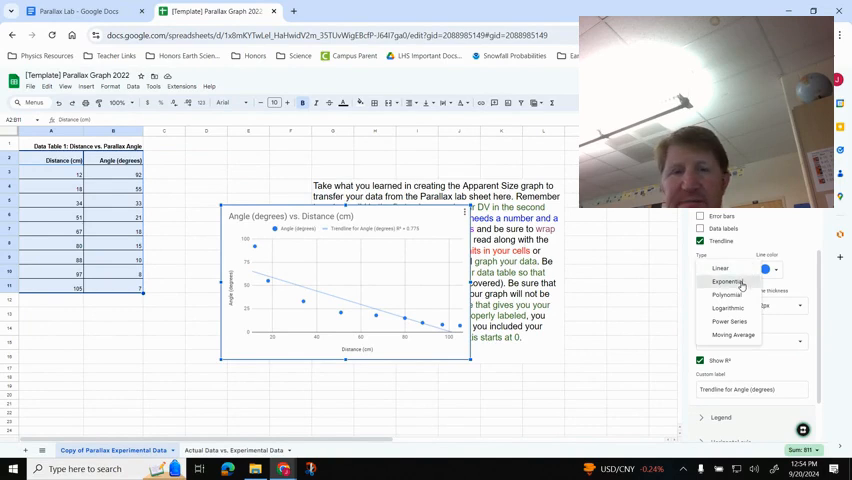
{"action": "left_click", "coordinate": [728, 280]}
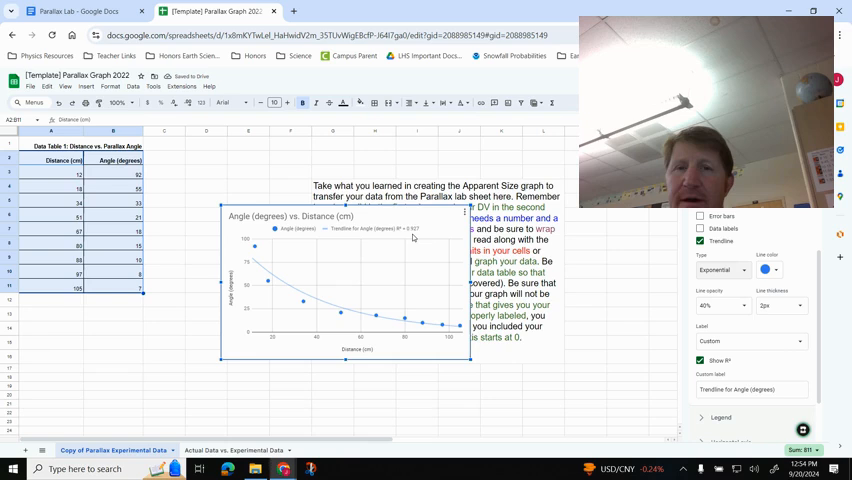
{"action": "mouse_move", "coordinate": [556, 240]}
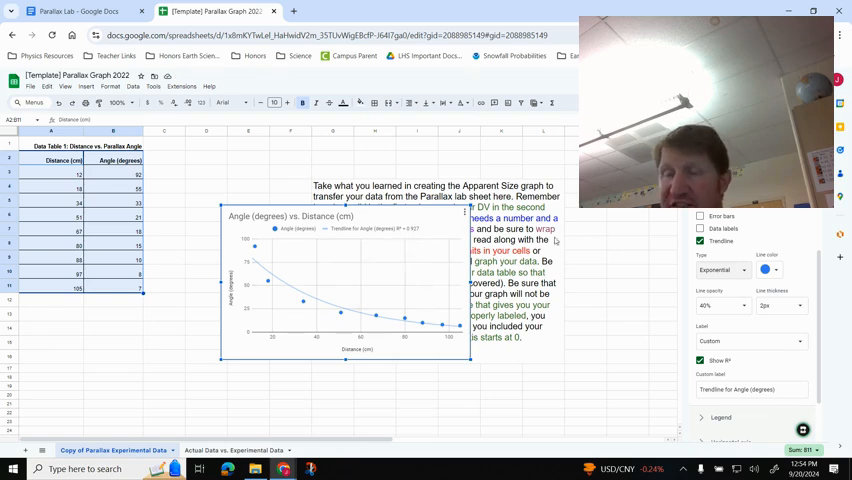
{"action": "left_click", "coordinate": [722, 270]}
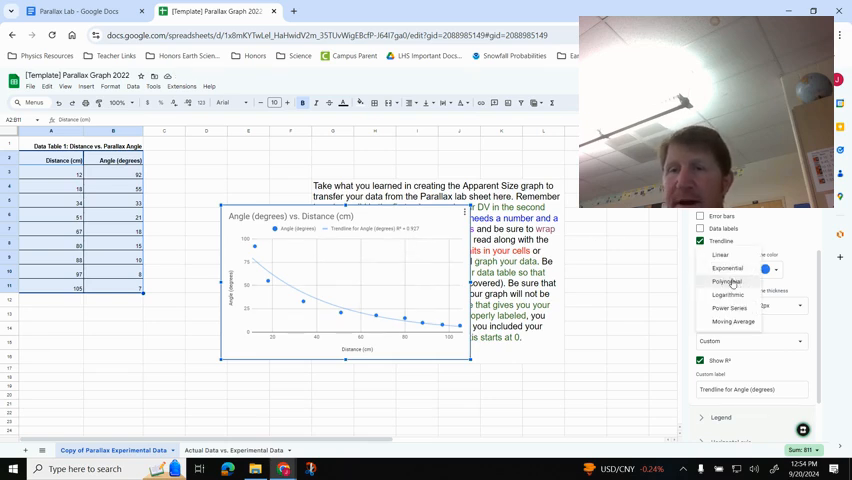
{"action": "left_click", "coordinate": [726, 280]}
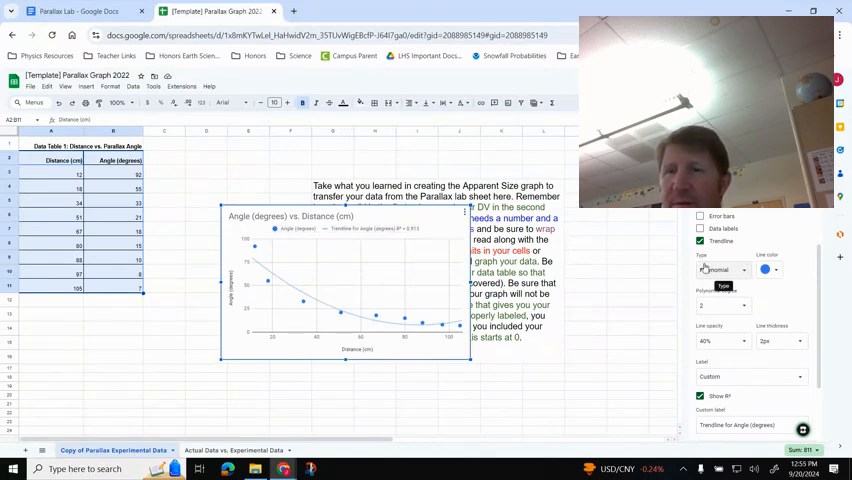
{"action": "left_click", "coordinate": [720, 270]}
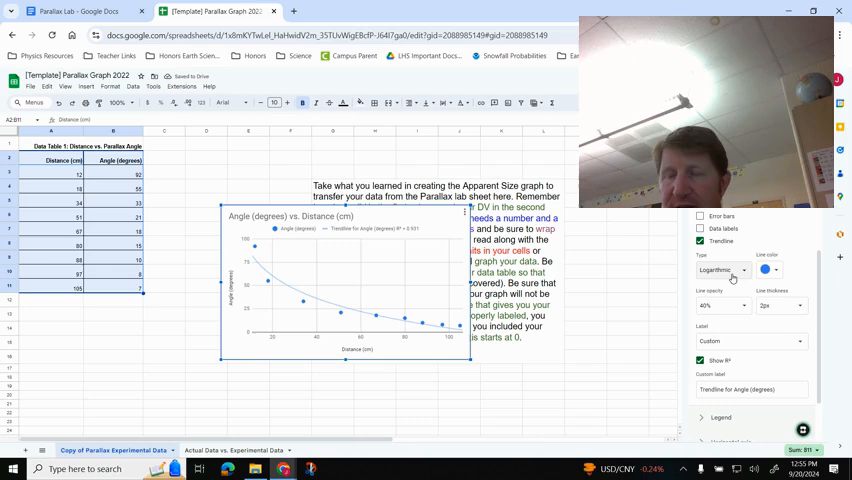
{"action": "left_click", "coordinate": [720, 270]}
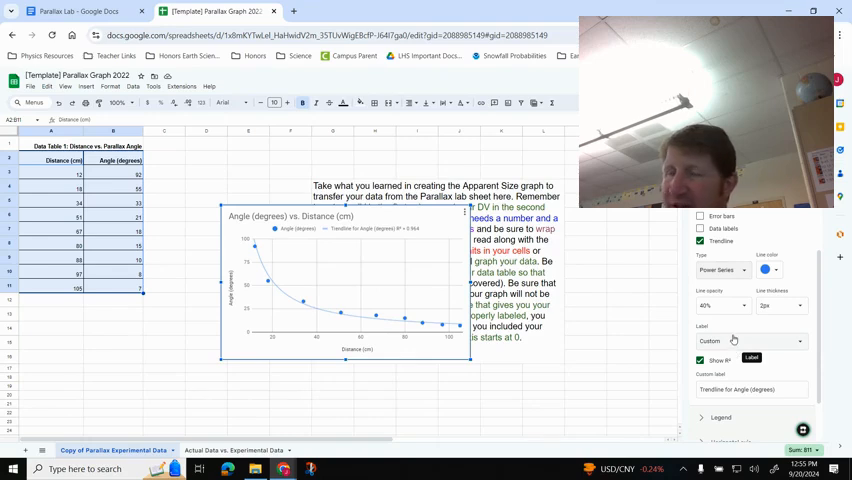
{"action": "scroll", "scroll_direction": "down", "scroll_amount": 3}
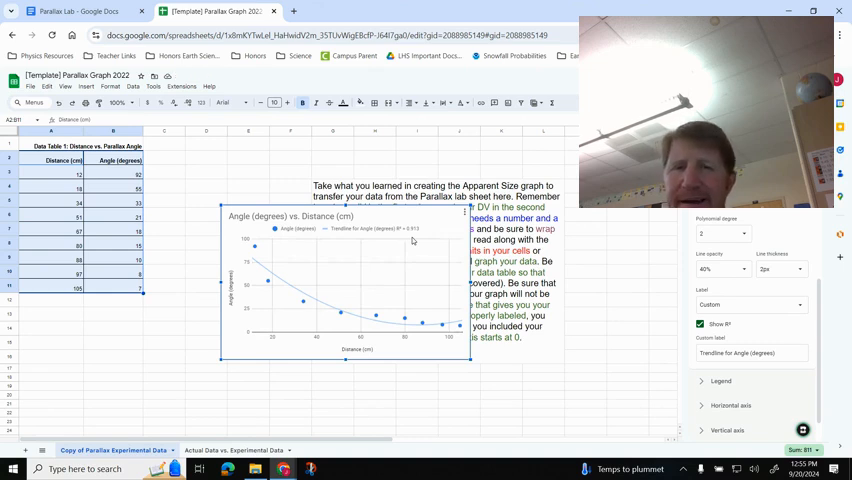
{"action": "mouse_move", "coordinate": [360, 272]}
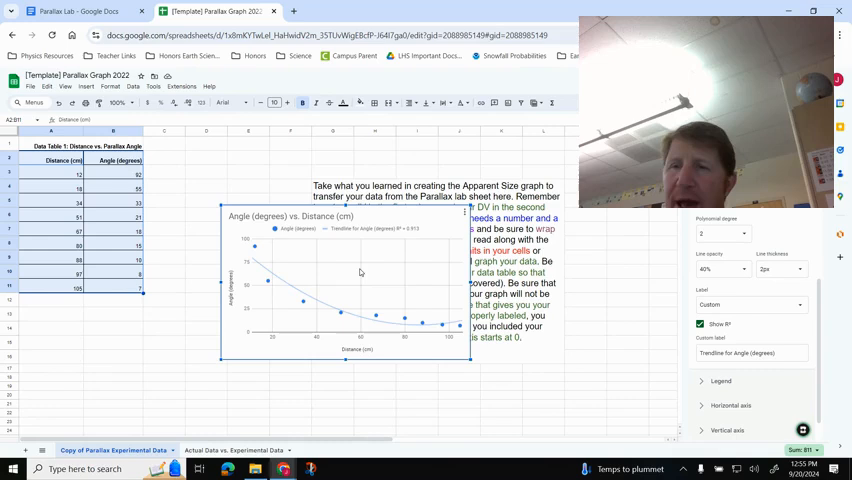
Step: Set the chart's horizontal axis maximum to 200, allowing bounds to hide data
{"action": "scroll", "scroll_direction": "down", "scroll_amount": 3}
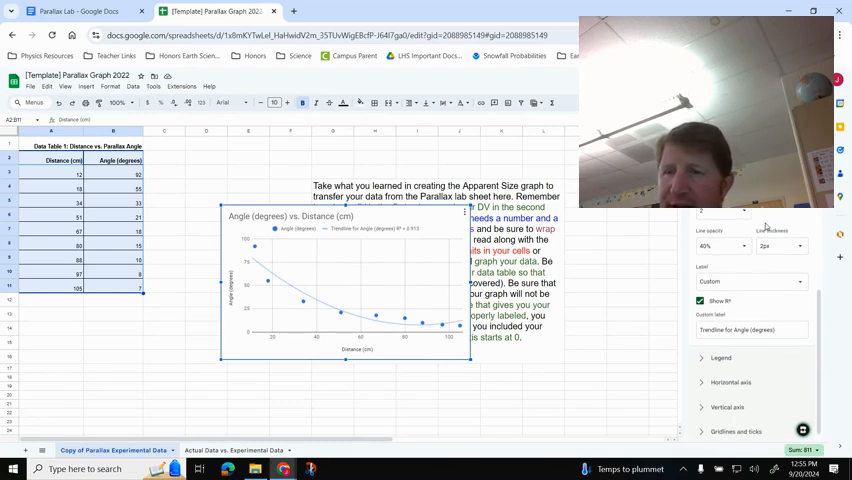
{"action": "left_click", "coordinate": [732, 382]}
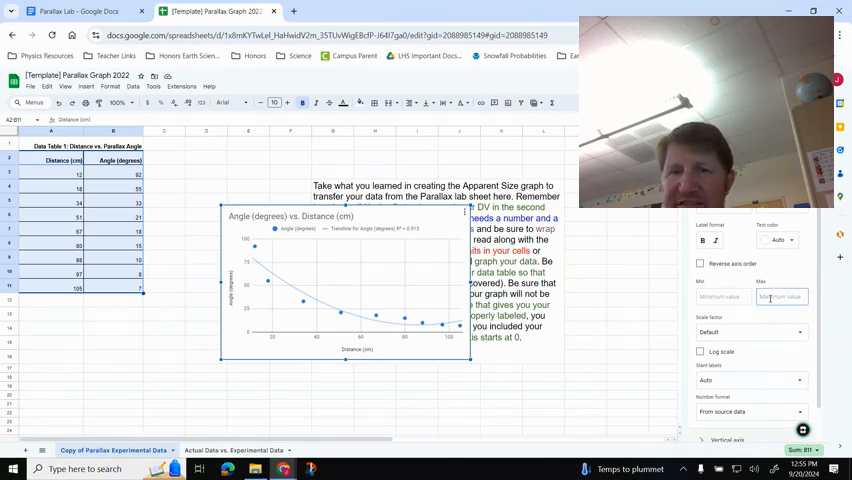
{"action": "type", "text": "200"}
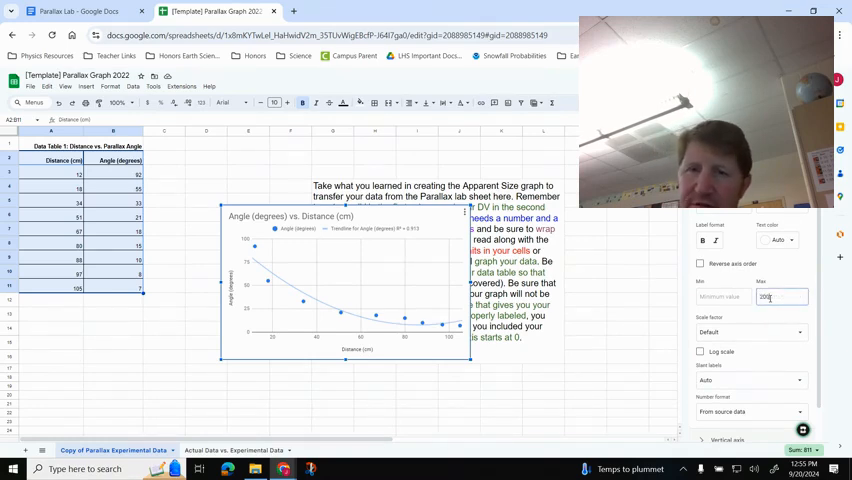
{"action": "type", "text": "200"}
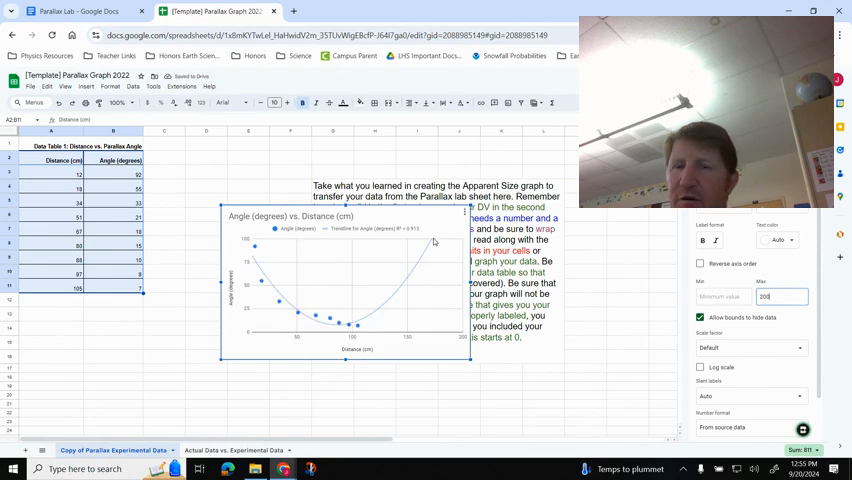
{"action": "mouse_move", "coordinate": [408, 314]}
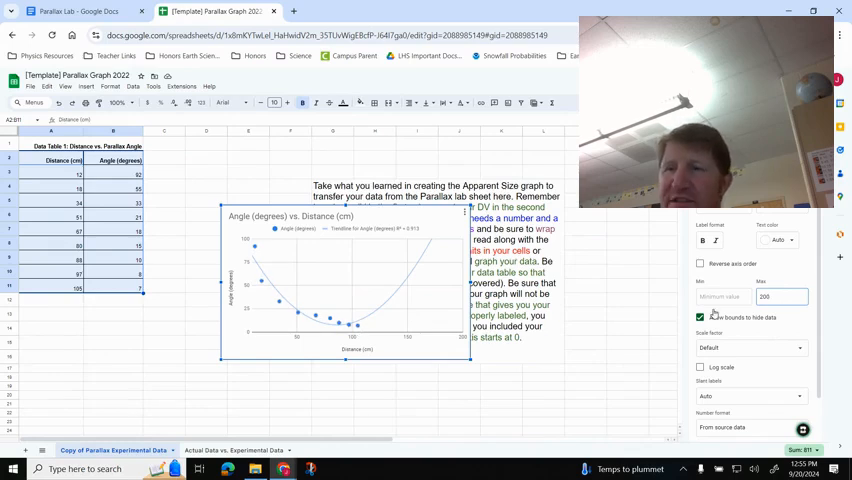
{"action": "triple_click", "coordinate": [780, 296]}
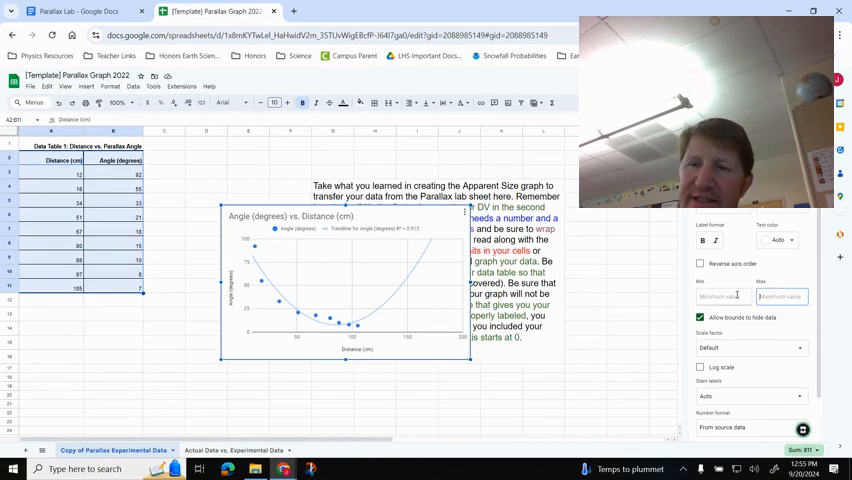
{"action": "left_click", "coordinate": [700, 318]}
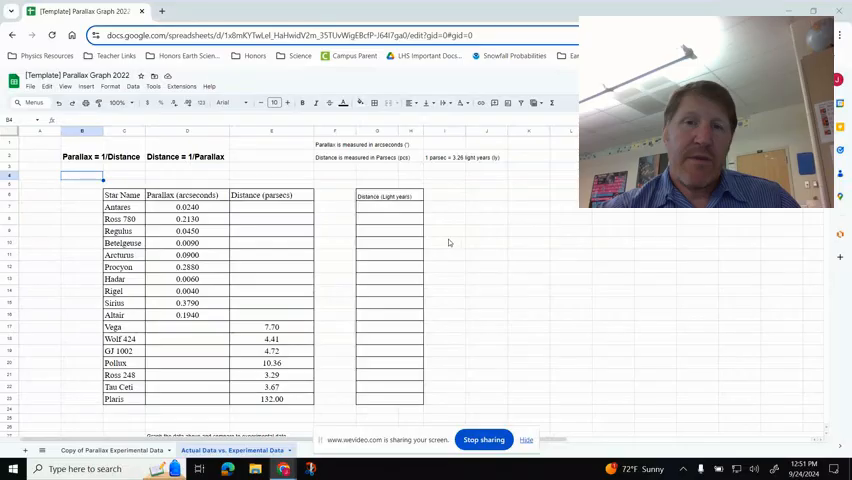
{"action": "mouse_move", "coordinate": [506, 252]}
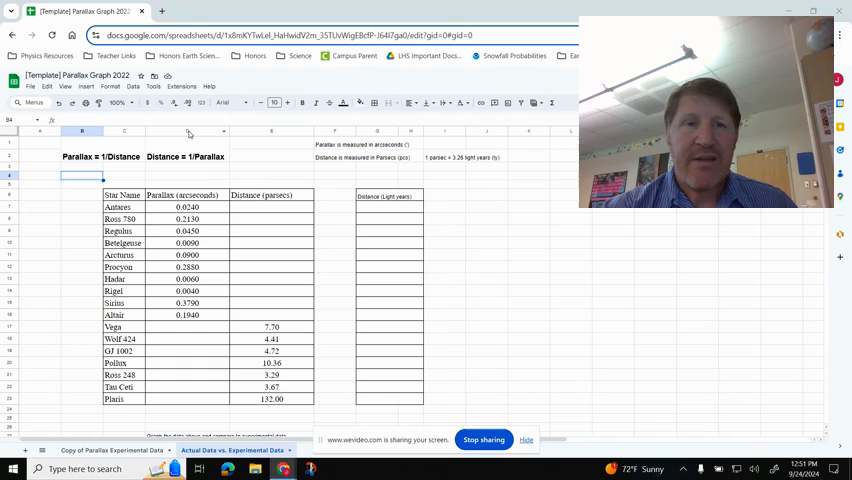
Step: Move the Distance (parsecs) column to sit right after the star names
{"action": "left_click", "coordinate": [188, 132]}
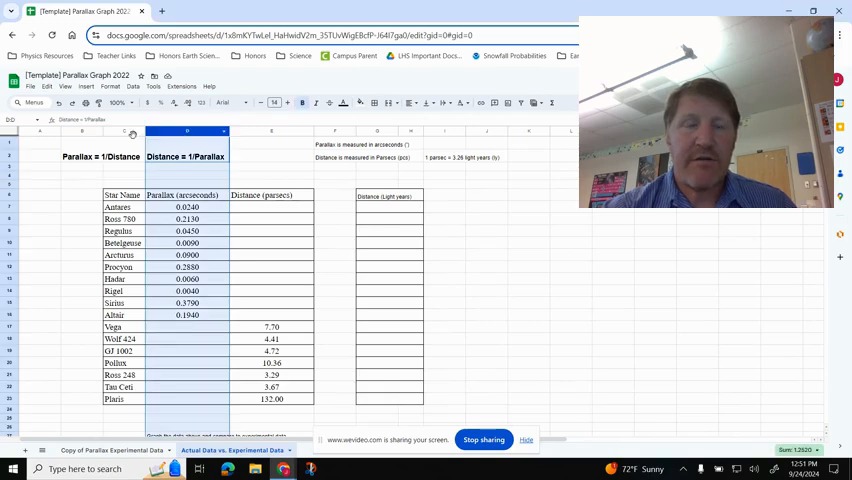
{"action": "left_click", "coordinate": [128, 132]}
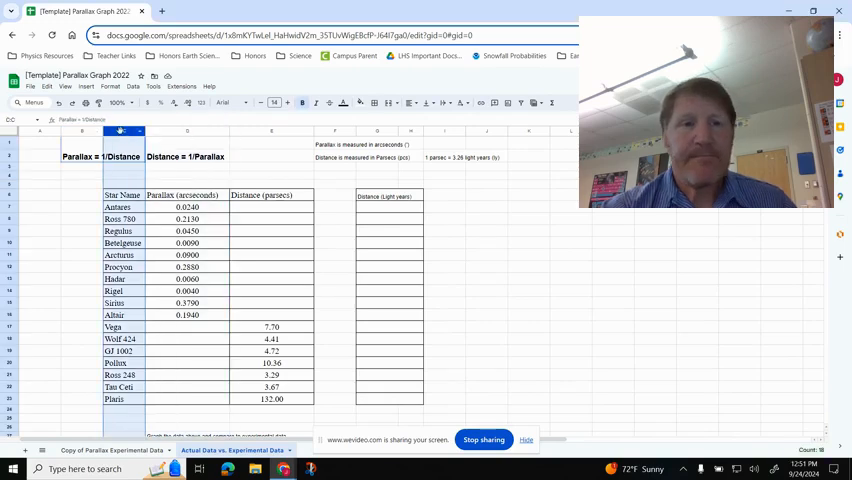
{"action": "right_click", "coordinate": [120, 132]}
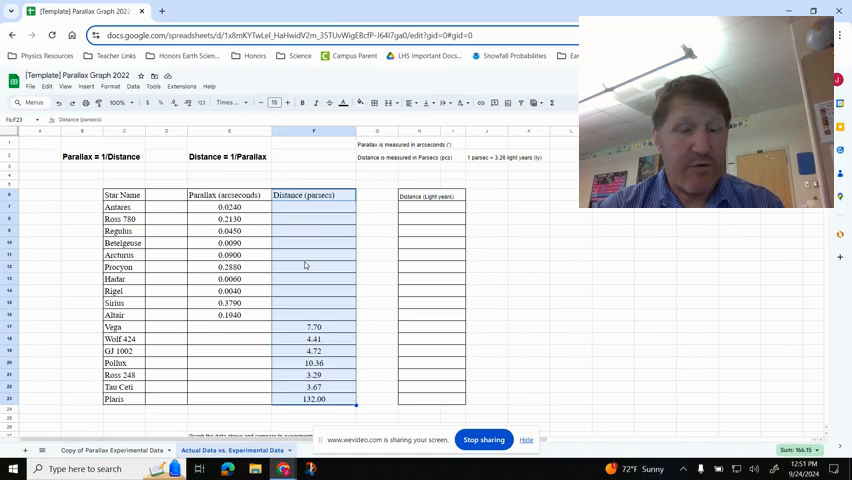
{"action": "left_click", "coordinate": [166, 196]}
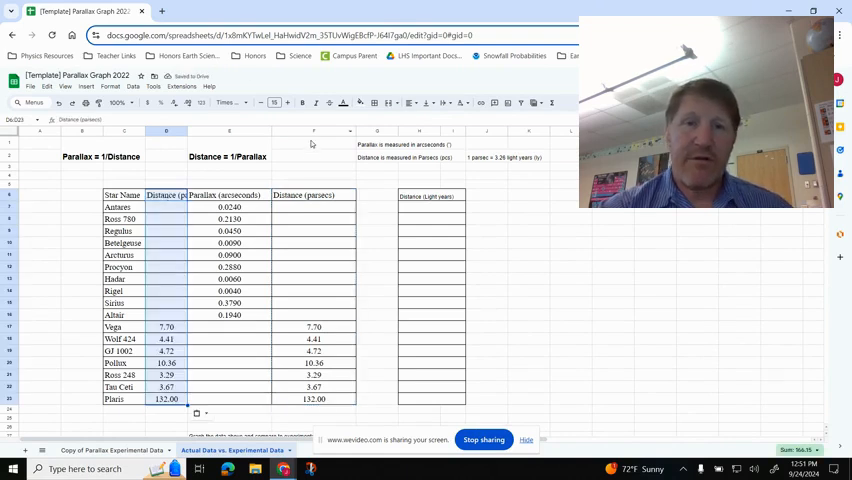
Step: Delete the duplicate Distance (parsecs) column beside the parallax values
{"action": "left_click", "coordinate": [314, 132]}
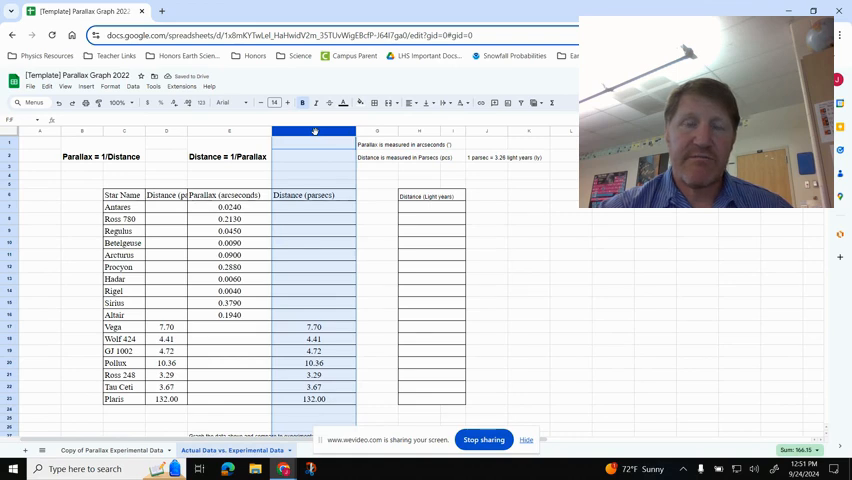
{"action": "right_click", "coordinate": [314, 132]}
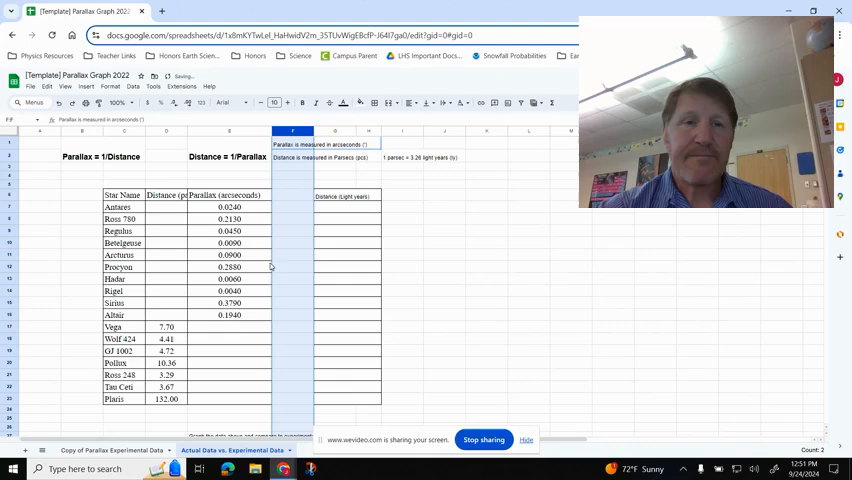
{"action": "left_click", "coordinate": [166, 194]}
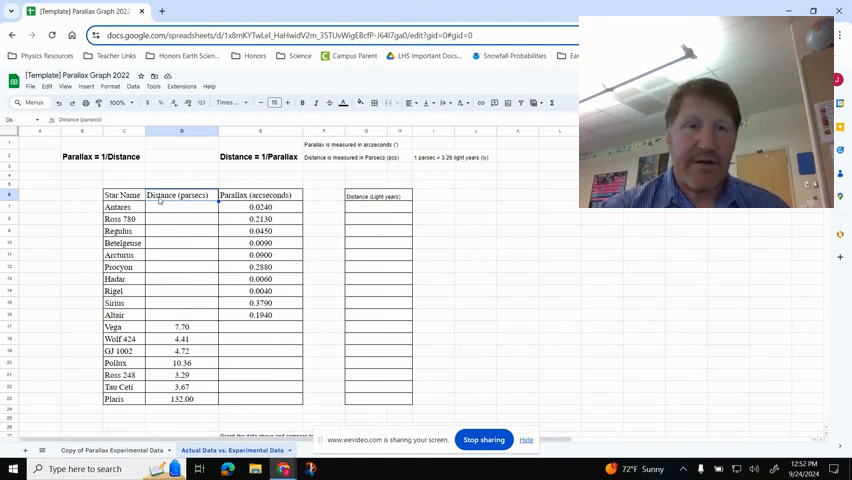
Step: Compute distances as =1/C6 from Antares down, and parallaxes as =1/B15 from Vega down
{"action": "left_click", "coordinate": [180, 208]}
{"action": "type", "text": "41.6"}
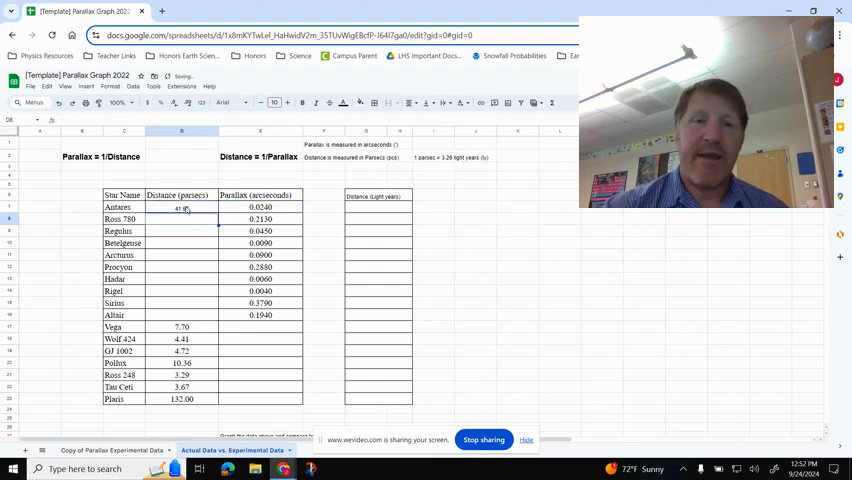
{"action": "left_click", "coordinate": [182, 208]}
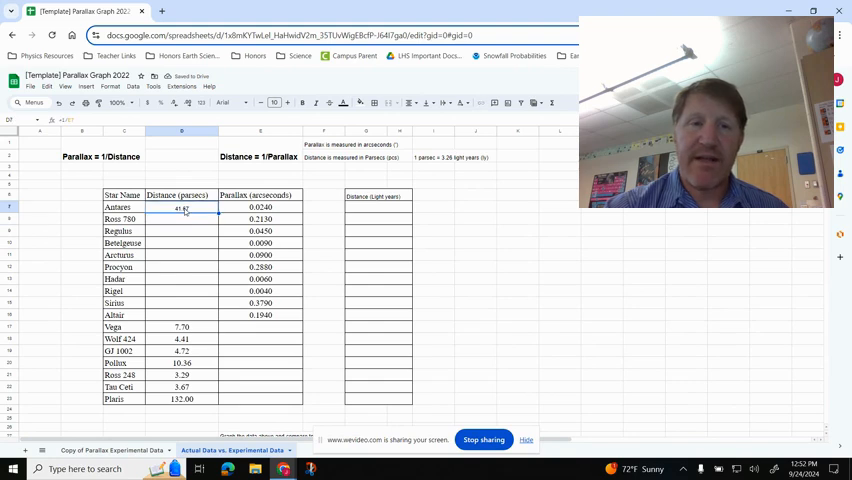
{"action": "mouse_move", "coordinate": [222, 218]}
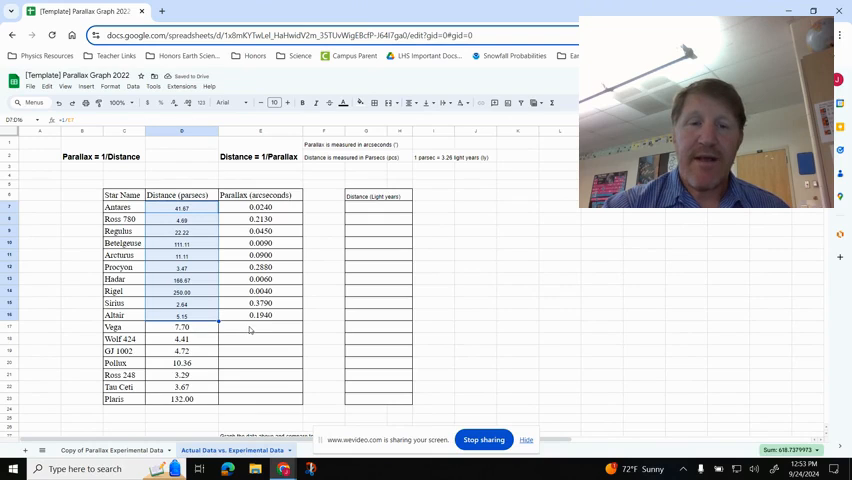
{"action": "left_click", "coordinate": [260, 328]}
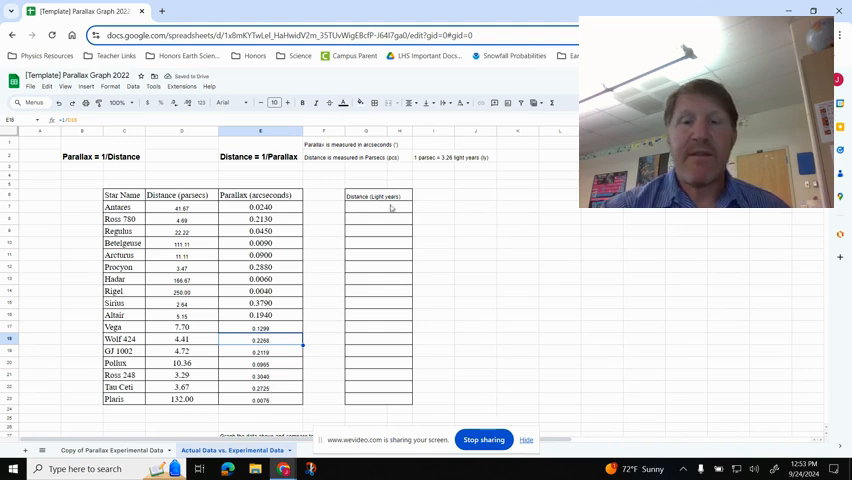
Step: Convert each star's parsec distance to light years by multiplying by 3.26, filled down
{"action": "left_click", "coordinate": [366, 208]}
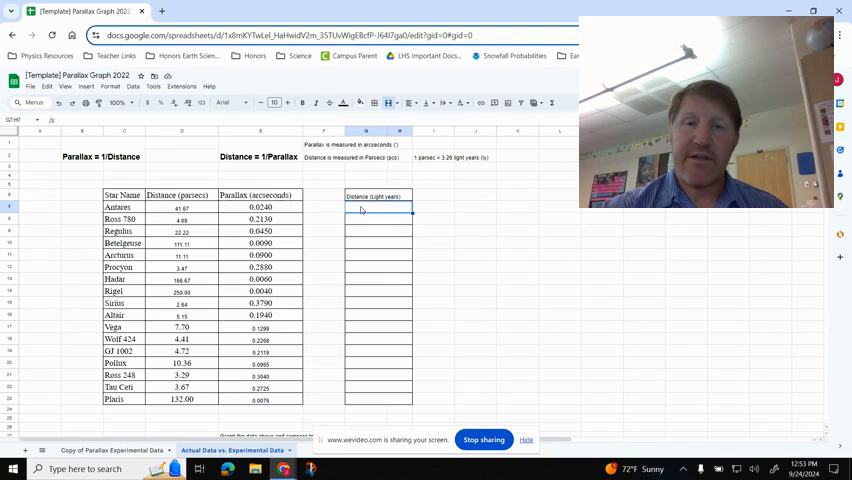
{"action": "left_click", "coordinate": [378, 208]}
{"action": "type", "text": "135.8"}
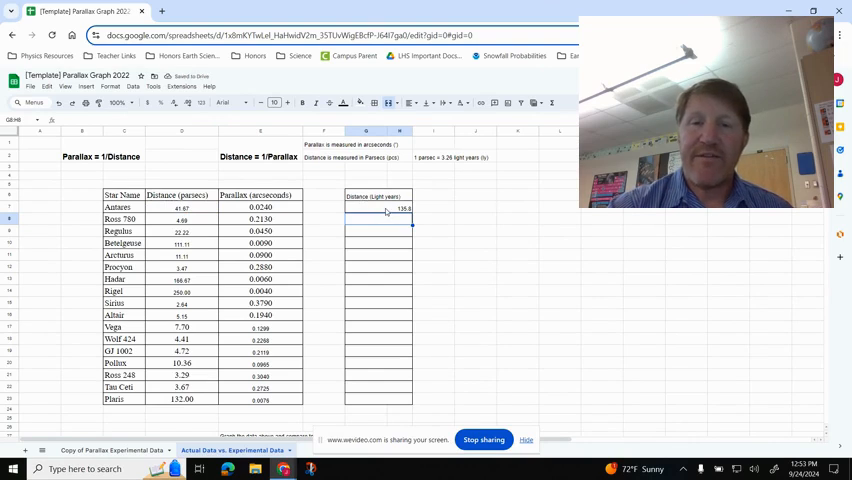
{"action": "left_click", "coordinate": [378, 208]}
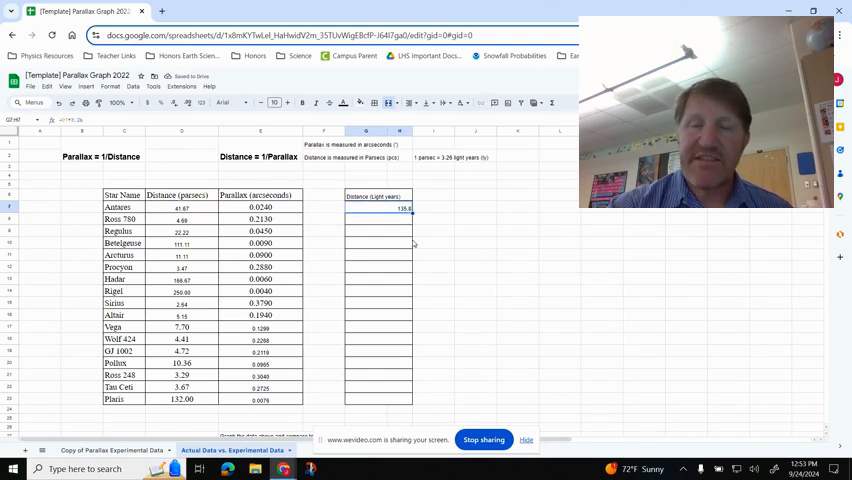
{"action": "mouse_move", "coordinate": [412, 212]}
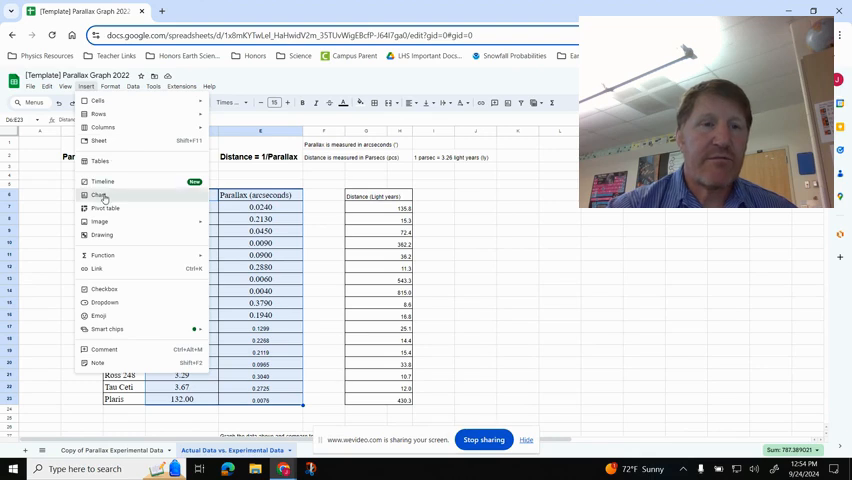
Step: Insert a scatter chart of parallax against distance in parsecs from the selected columns
{"action": "left_click", "coordinate": [98, 196]}
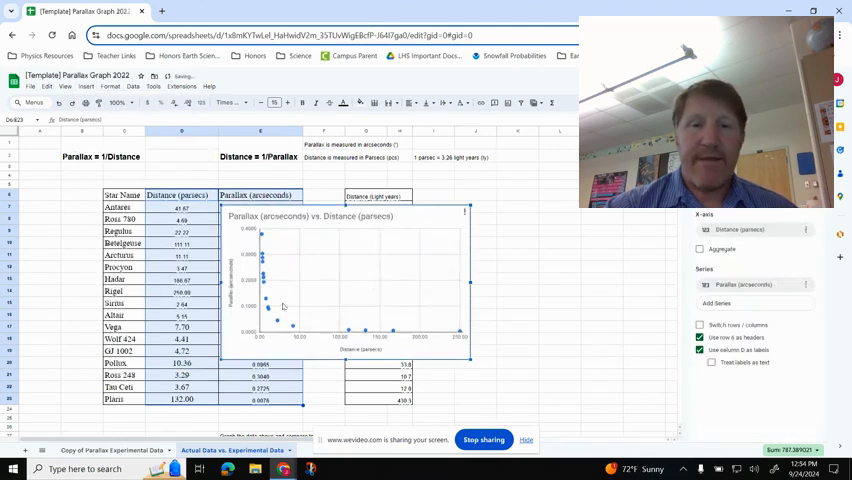
{"action": "mouse_move", "coordinate": [320, 264]}
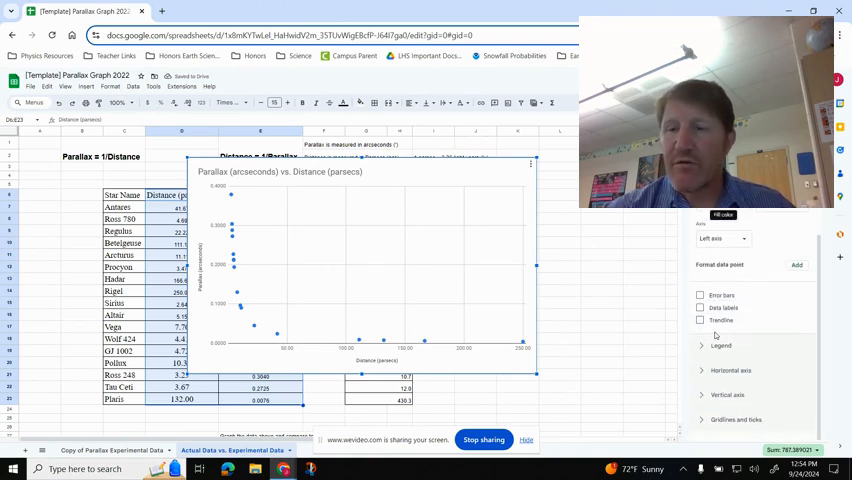
Step: Add a trendline to the parallax series, trying exponential, polynomial and logarithmic before settling on Power series
{"action": "left_click", "coordinate": [700, 320]}
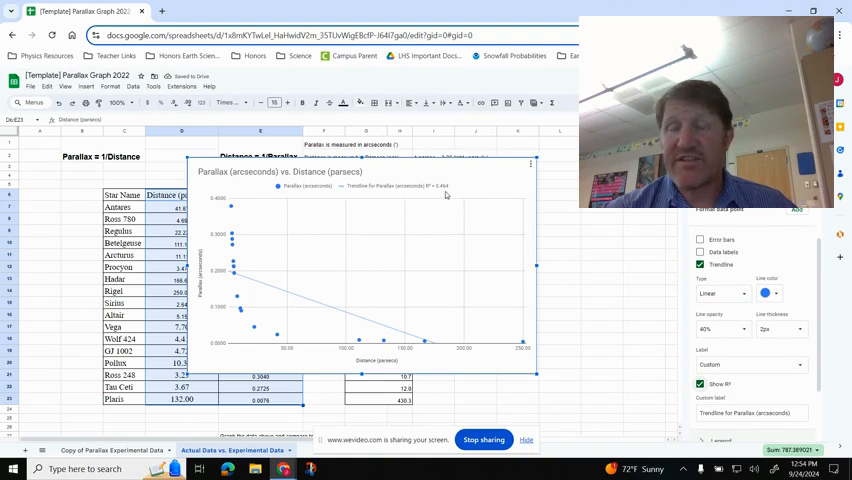
{"action": "left_click", "coordinate": [720, 292]}
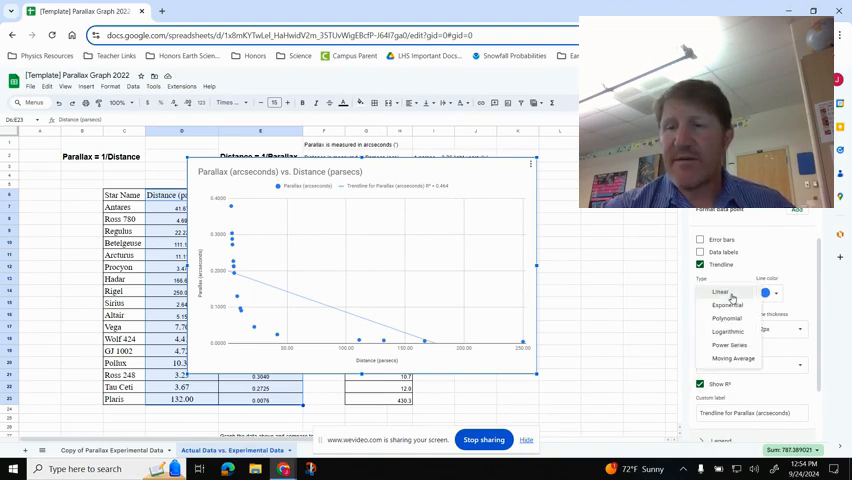
{"action": "left_click", "coordinate": [728, 304]}
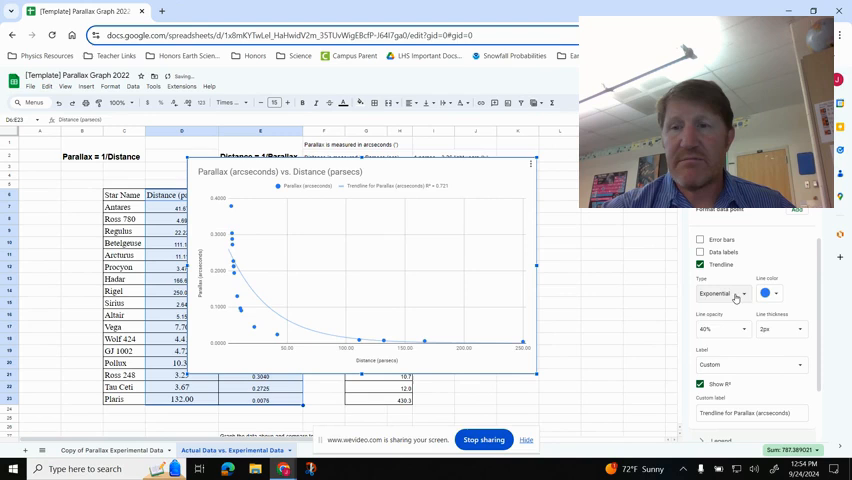
{"action": "left_click", "coordinate": [720, 292]}
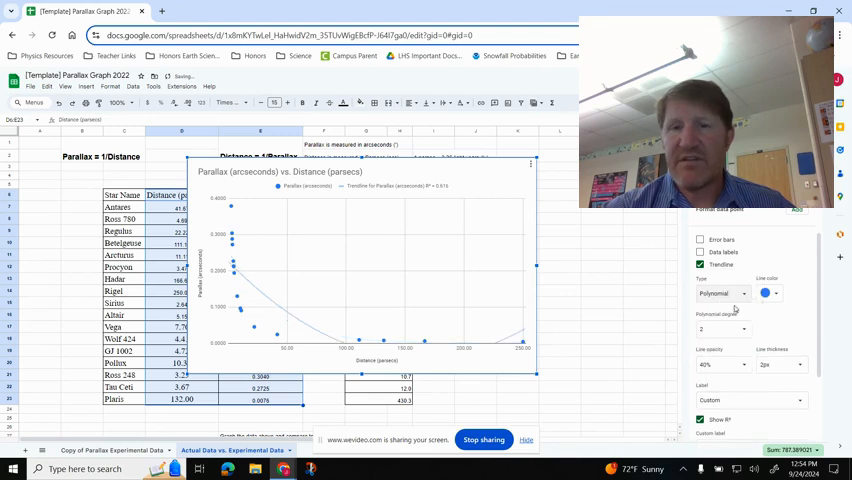
{"action": "left_click", "coordinate": [720, 292]}
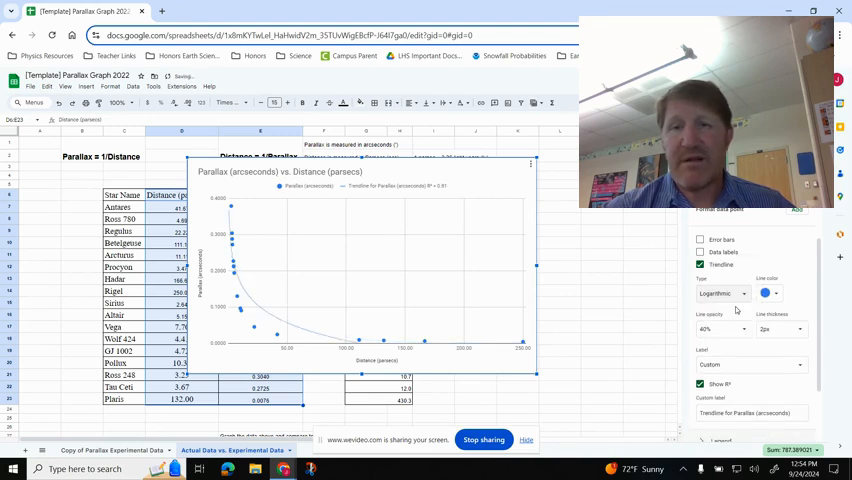
{"action": "left_click", "coordinate": [720, 292]}
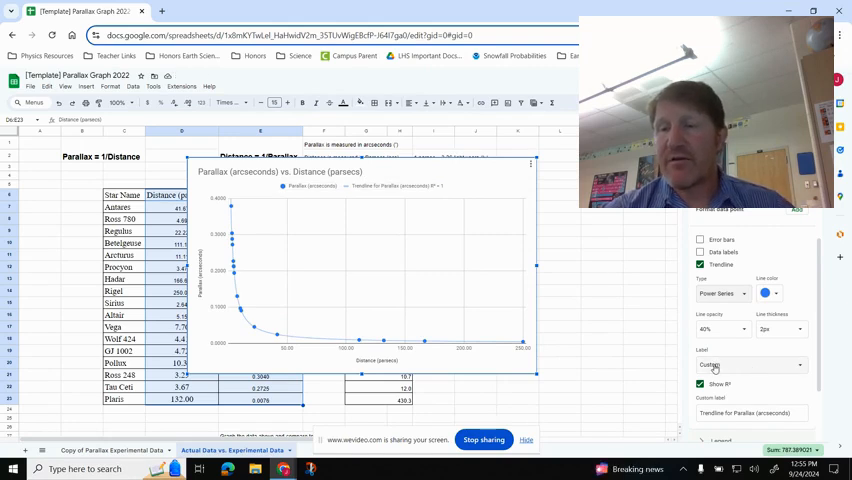
Step: Set the trendline label to Use Equation so the equation shows in the legend
{"action": "left_click", "coordinate": [750, 364]}
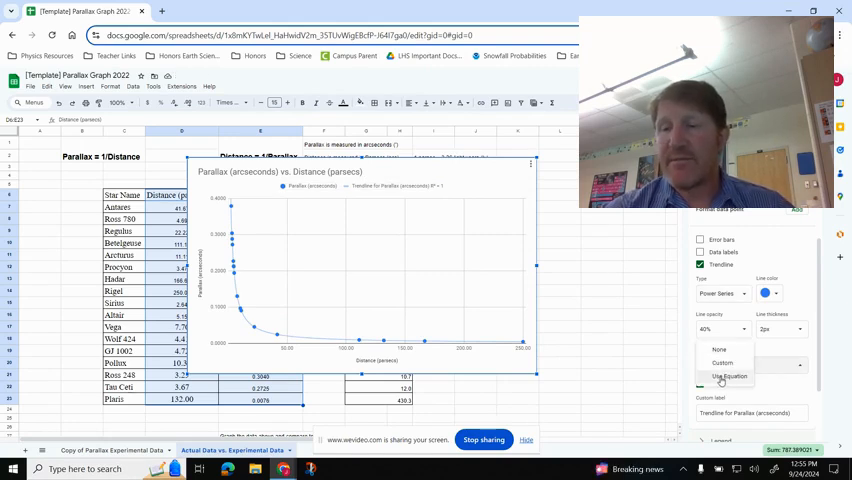
{"action": "left_click", "coordinate": [728, 376]}
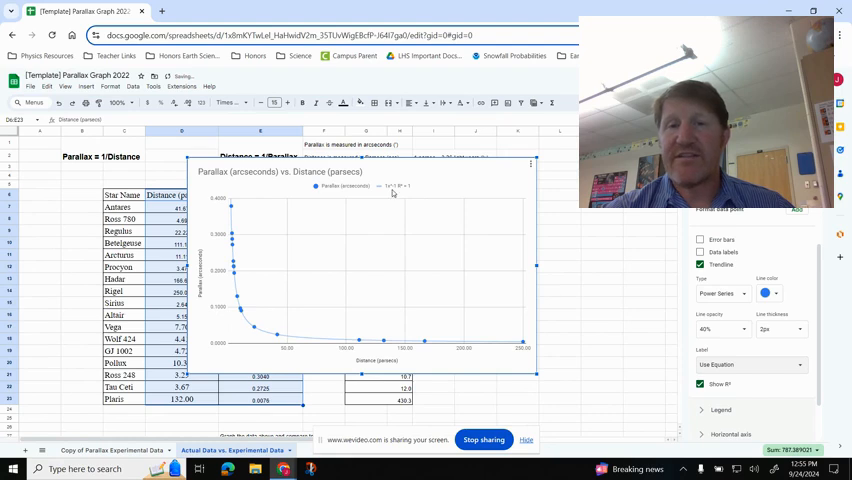